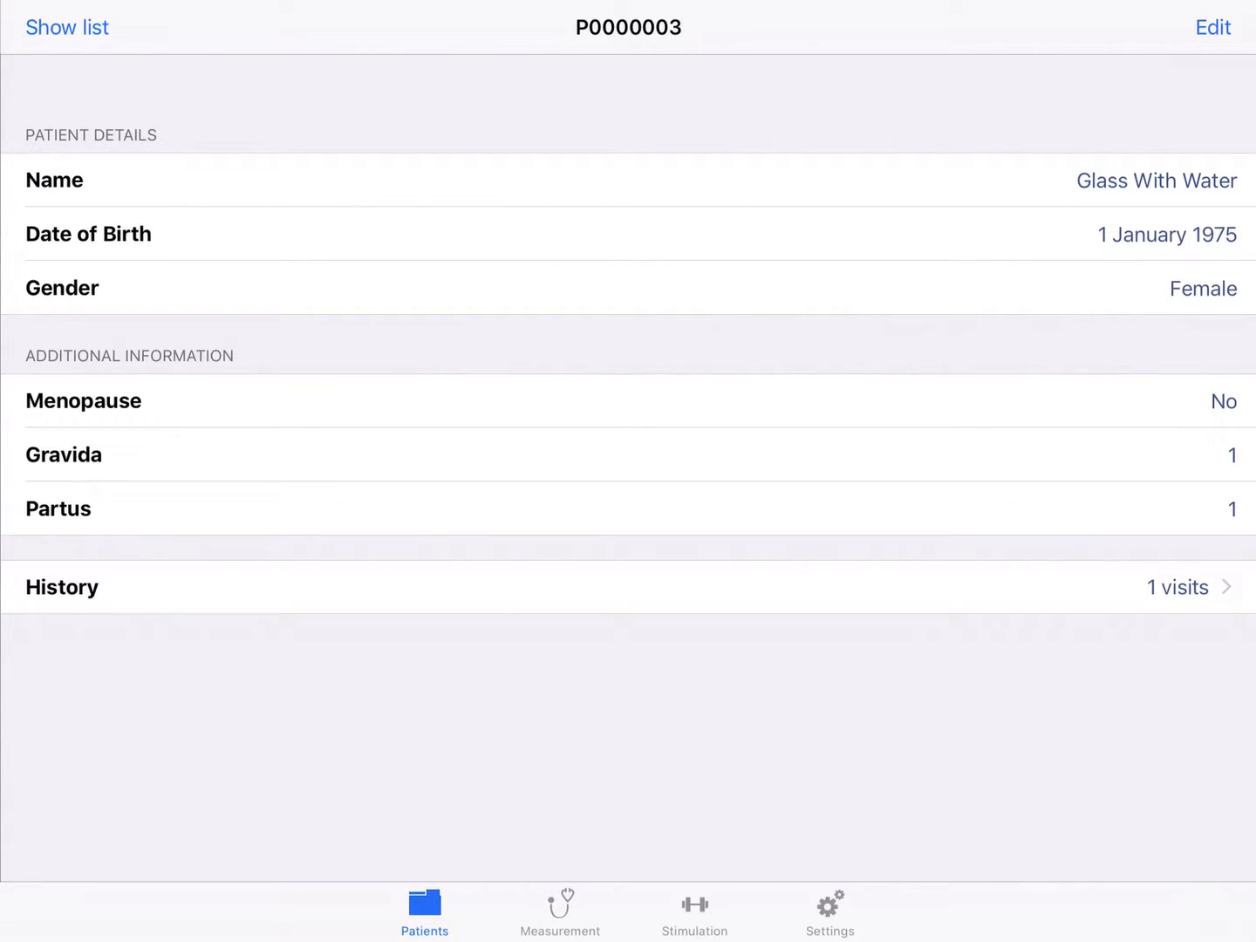
Step: Switch to the stimulation settings for the current patient
left_click(694, 911)
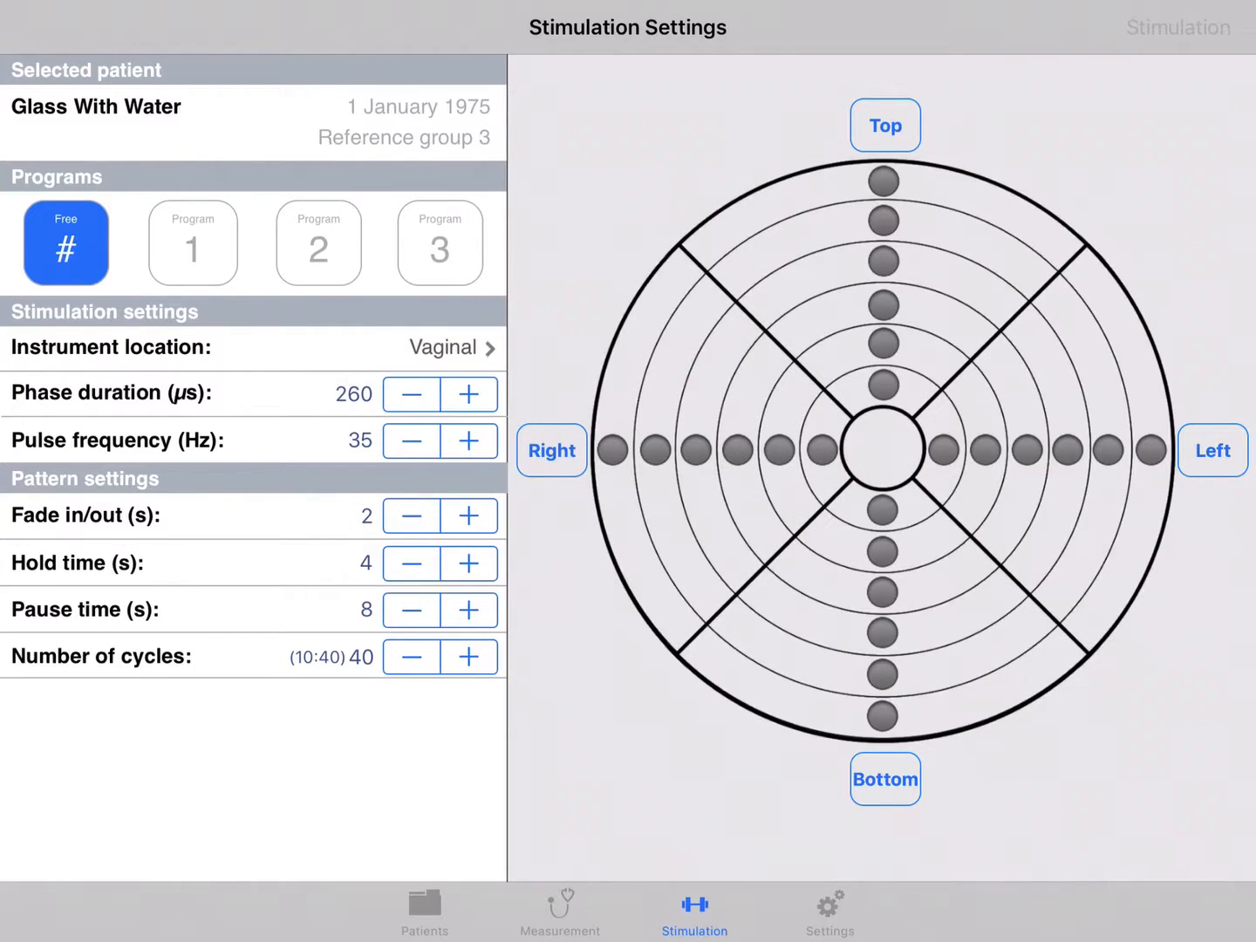
Step: Raise phase duration to 270 µs, frequency 37 Hz, fade 3 s, hold 5 s, pause 9 s, plus one cycle
left_click(469, 394)
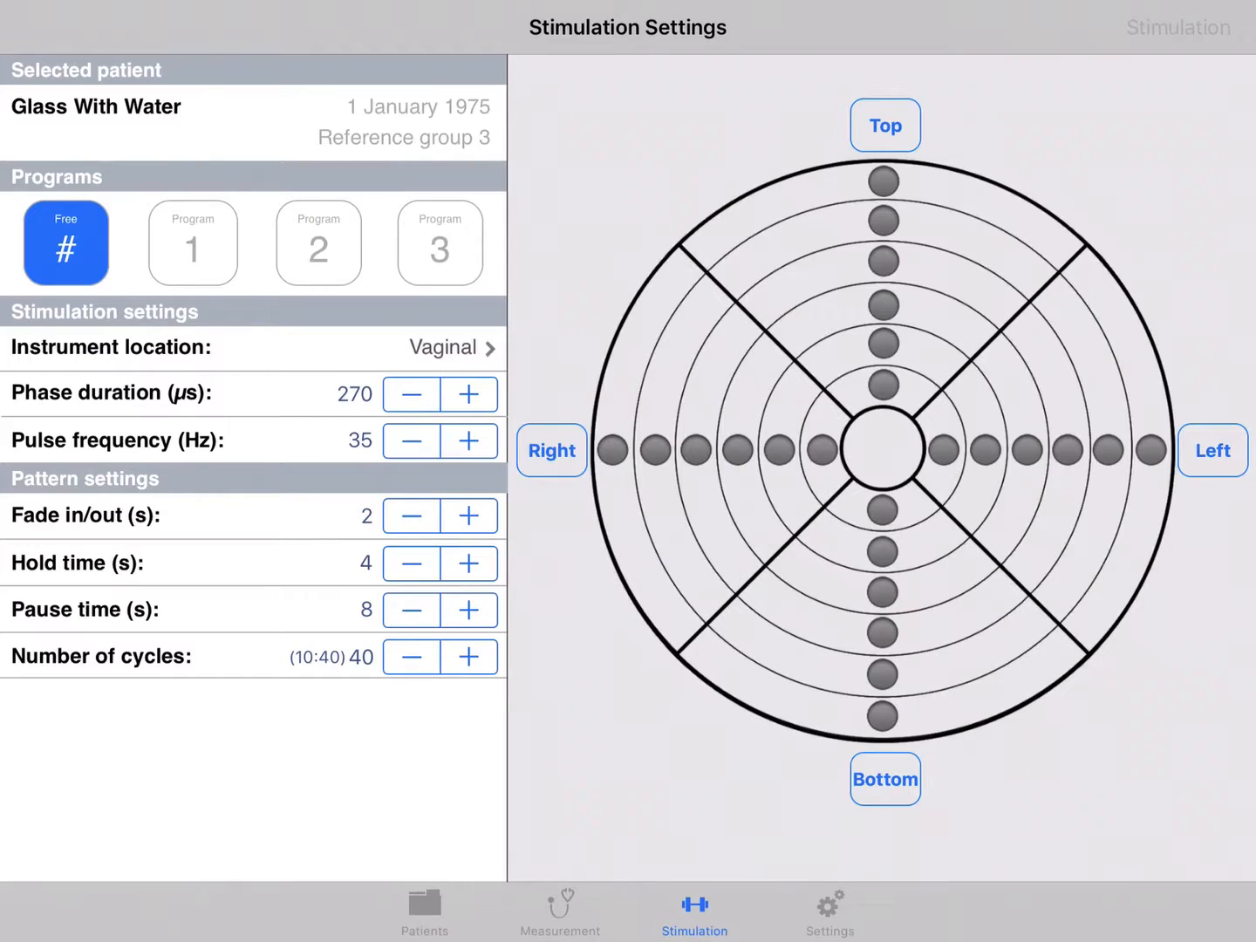
left_click(468, 440)
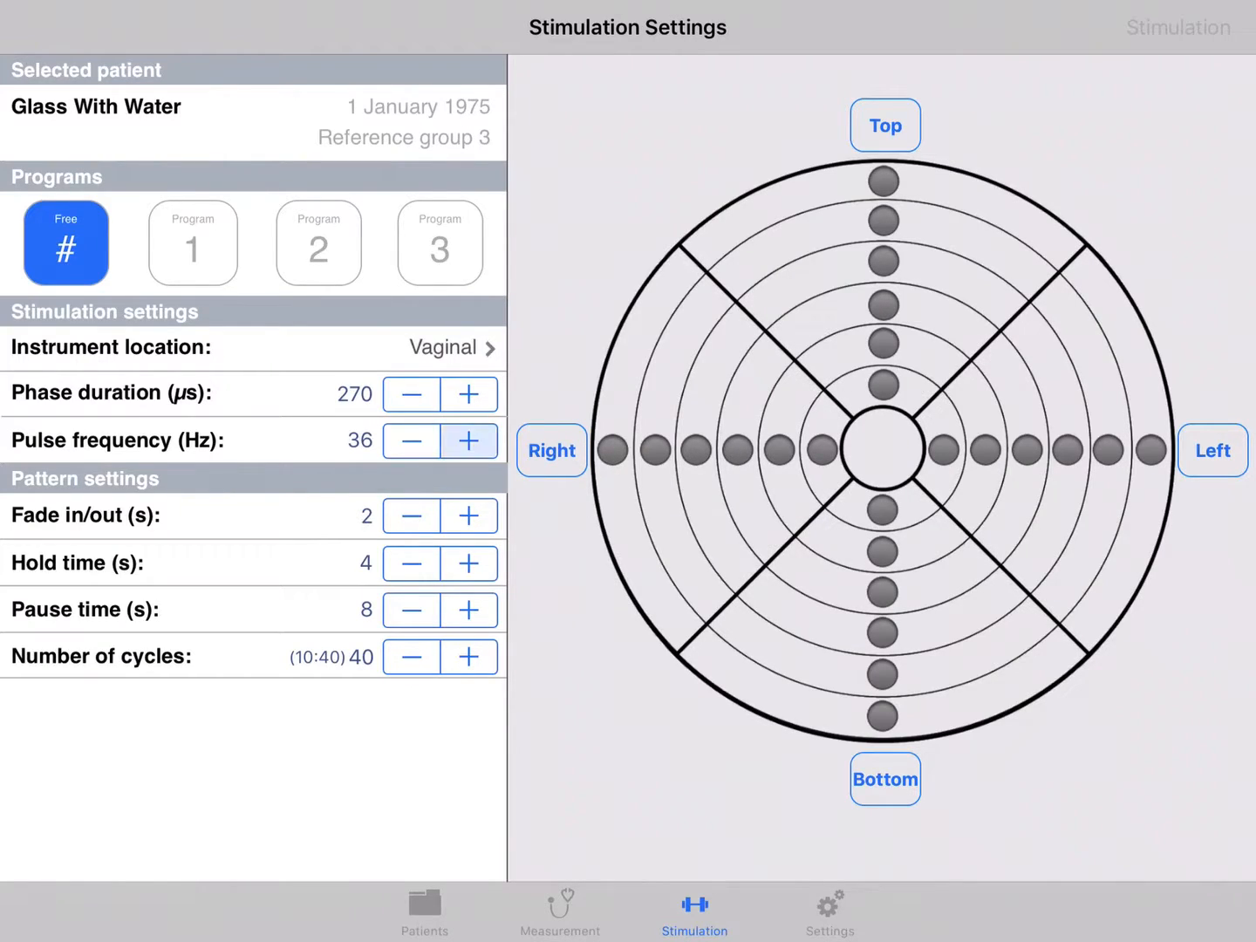
left_click(469, 440)
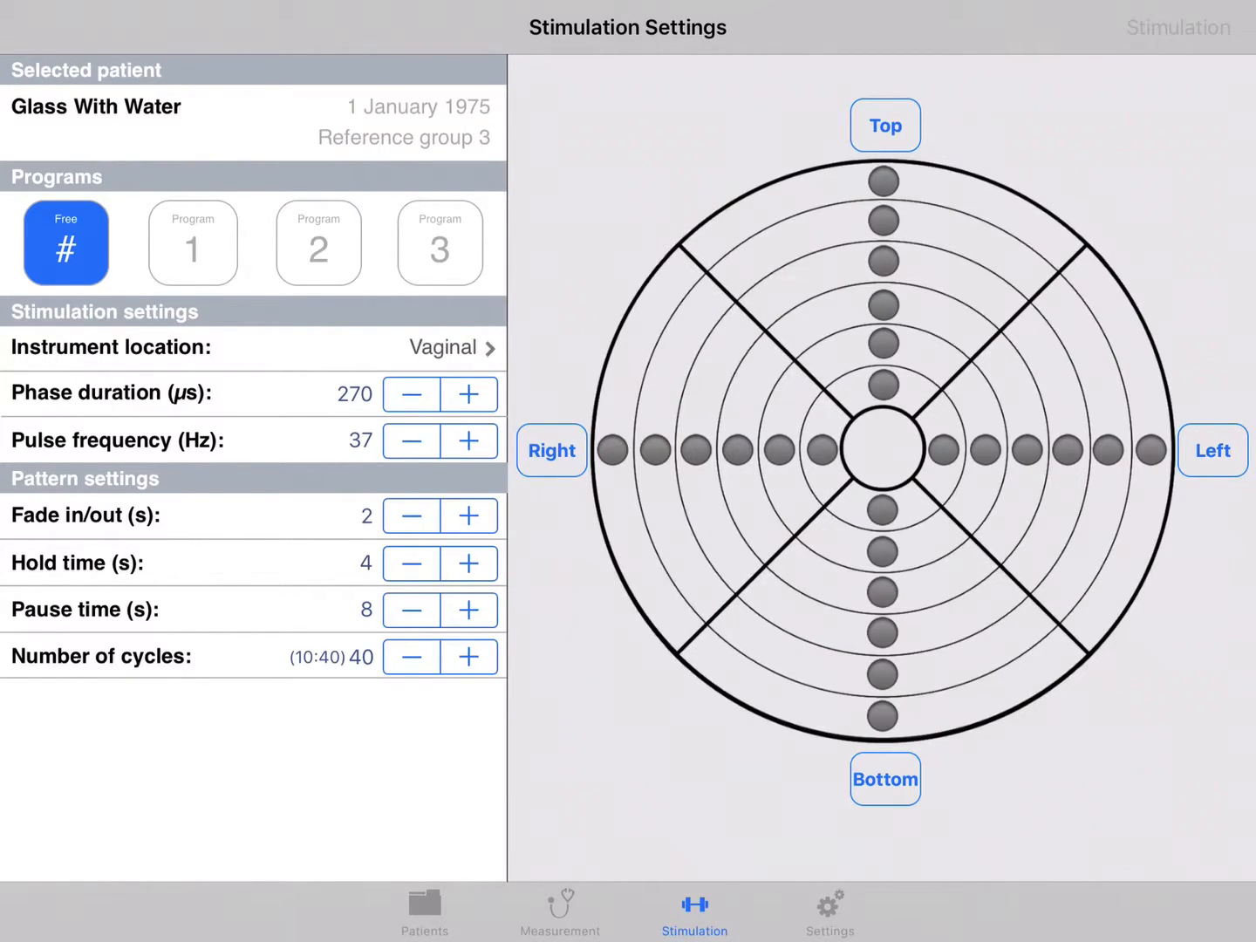
left_click(469, 515)
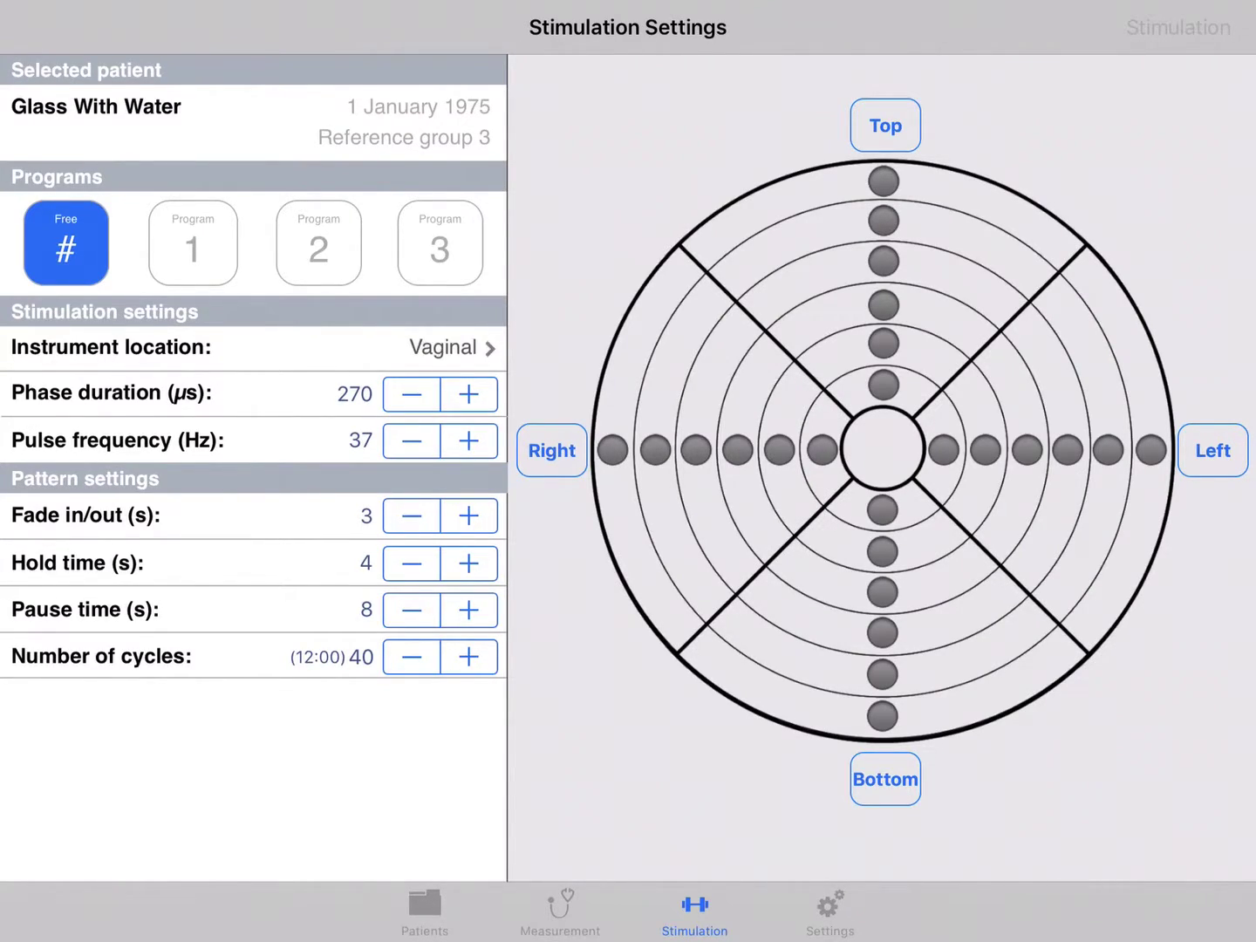
left_click(469, 562)
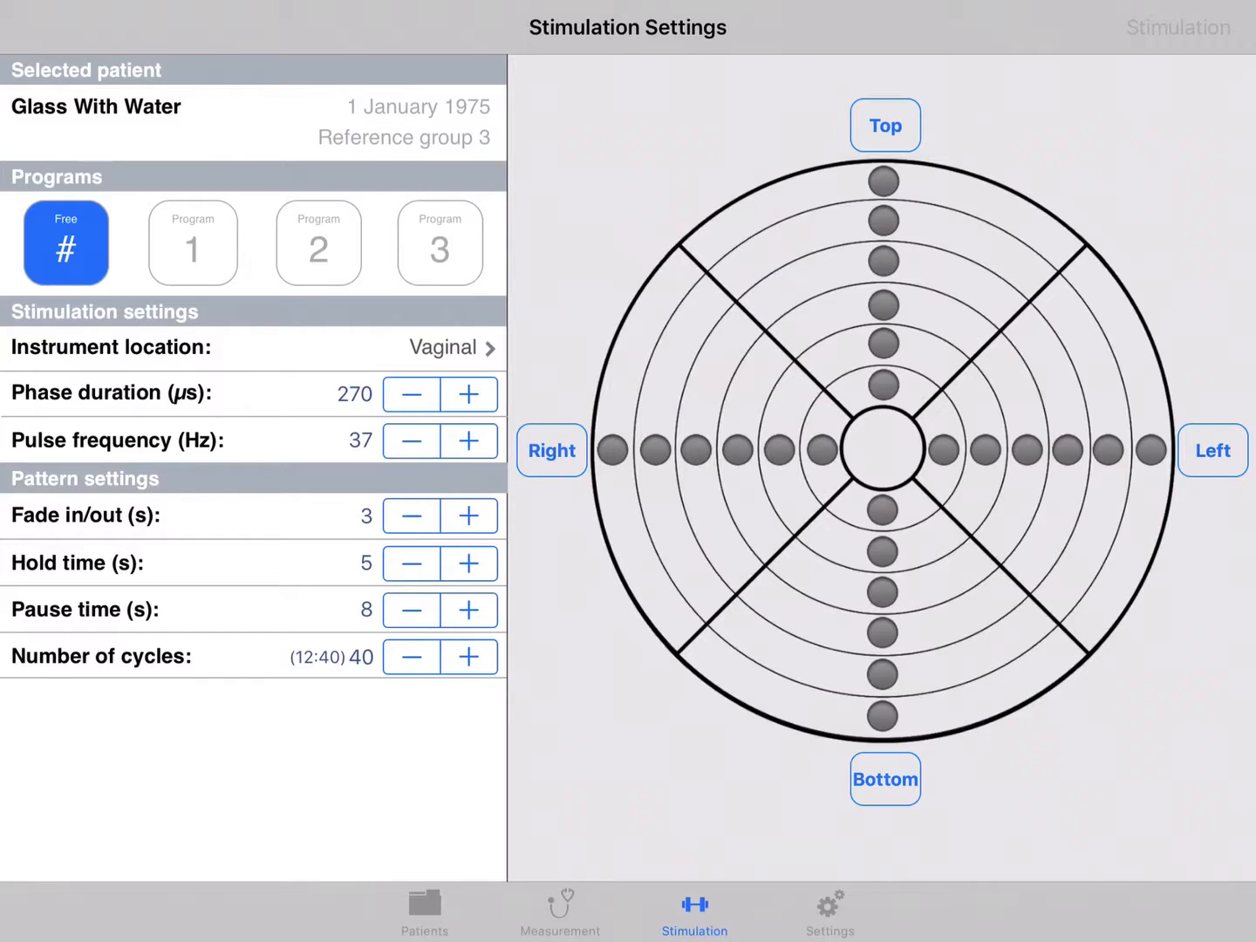
left_click(470, 611)
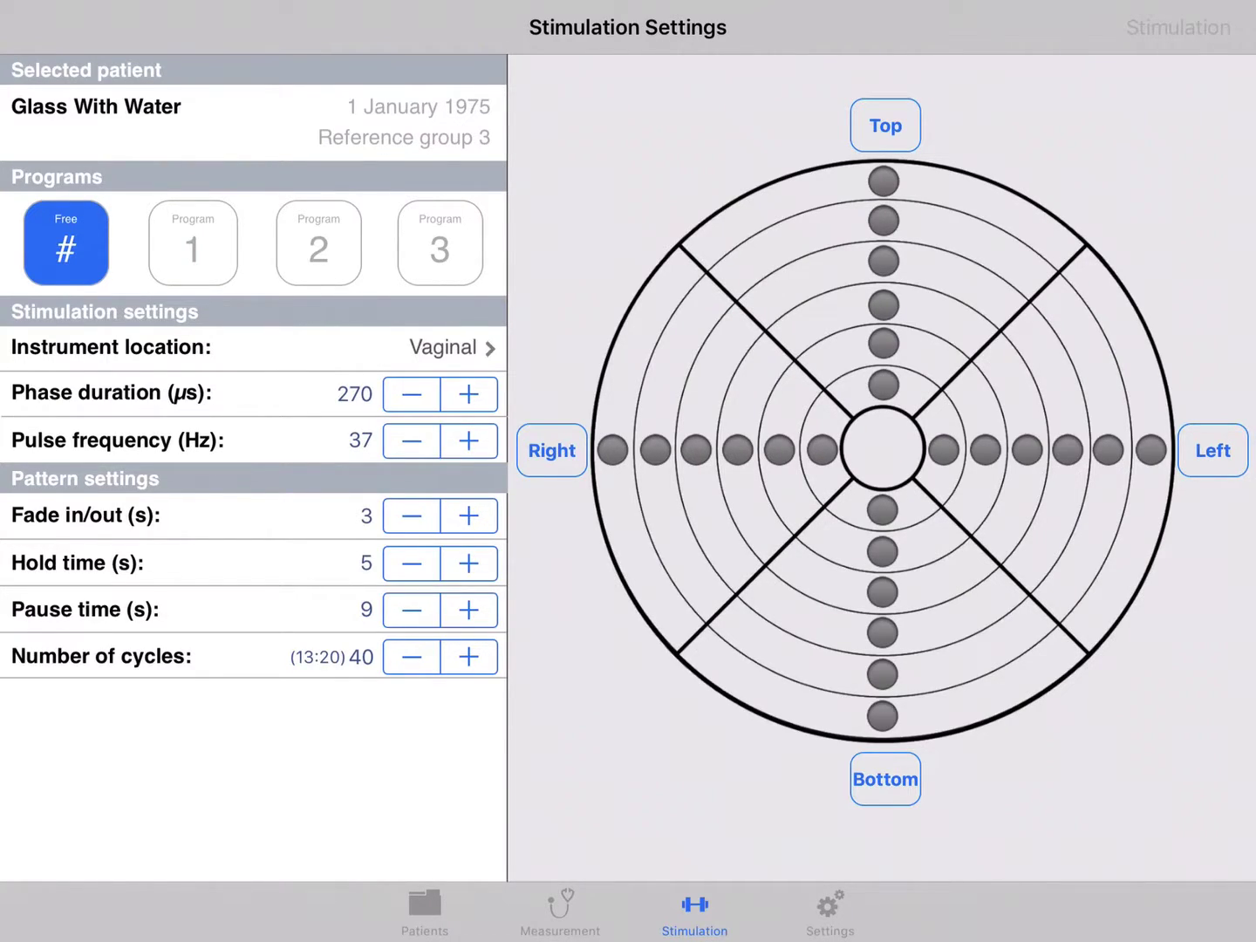
left_click(469, 656)
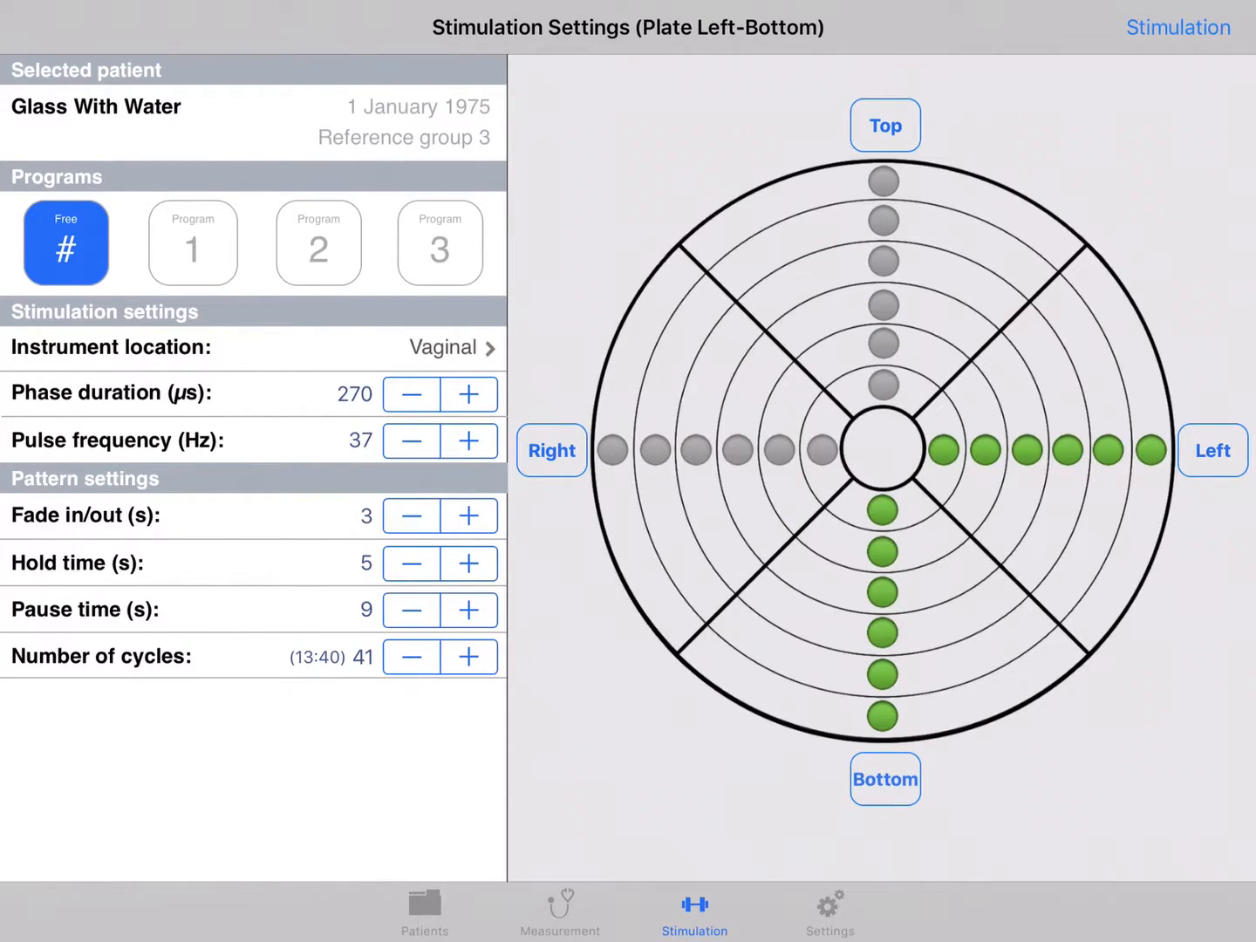
Step: Select ring 3-4 as the active electrodes and move to the stimulation run screen
left_click(1211, 450)
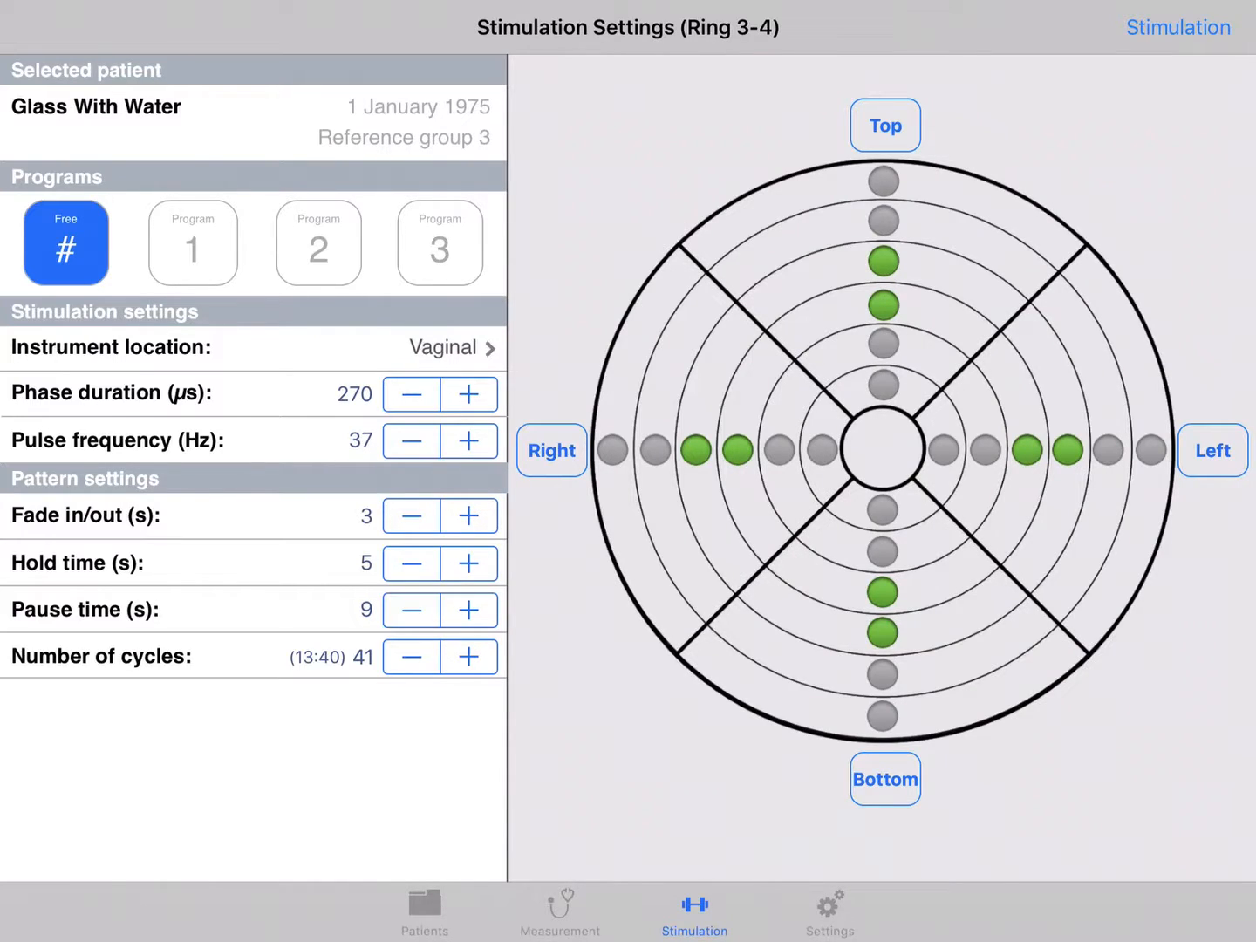
left_click(1178, 28)
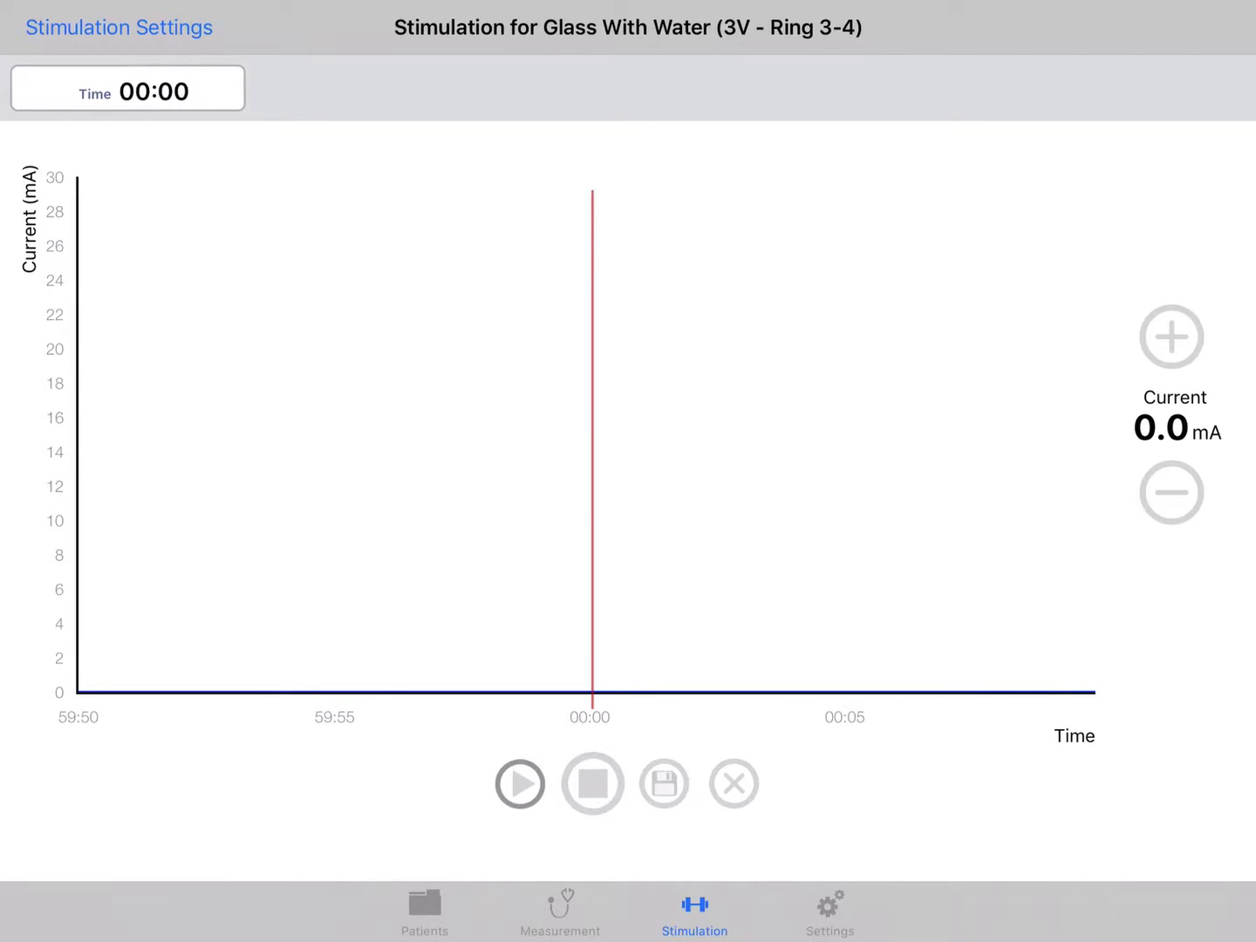
Step: Start the stimulation and raise the current stepwise to 10.5 mA
left_click(1172, 337)
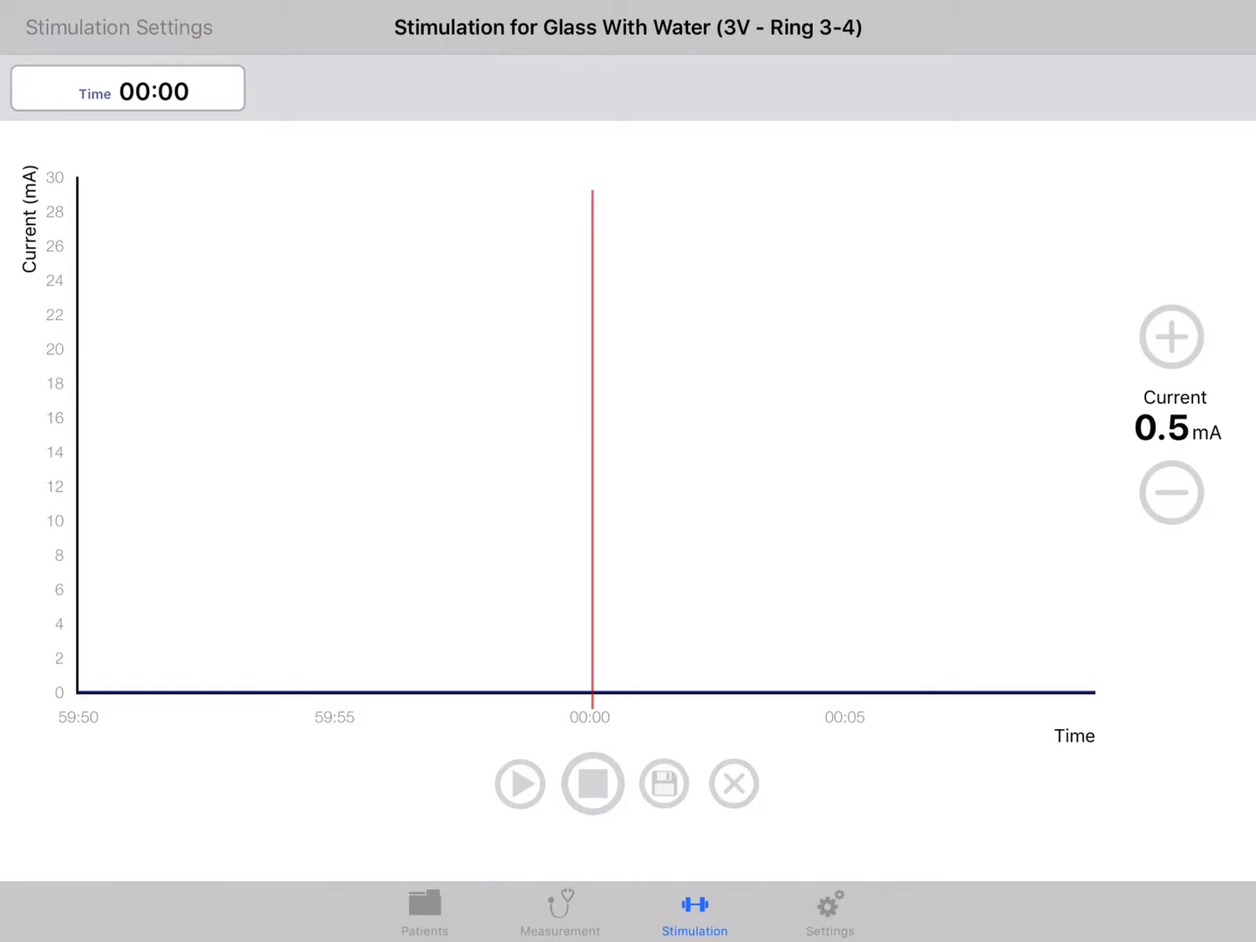
left_click(520, 782)
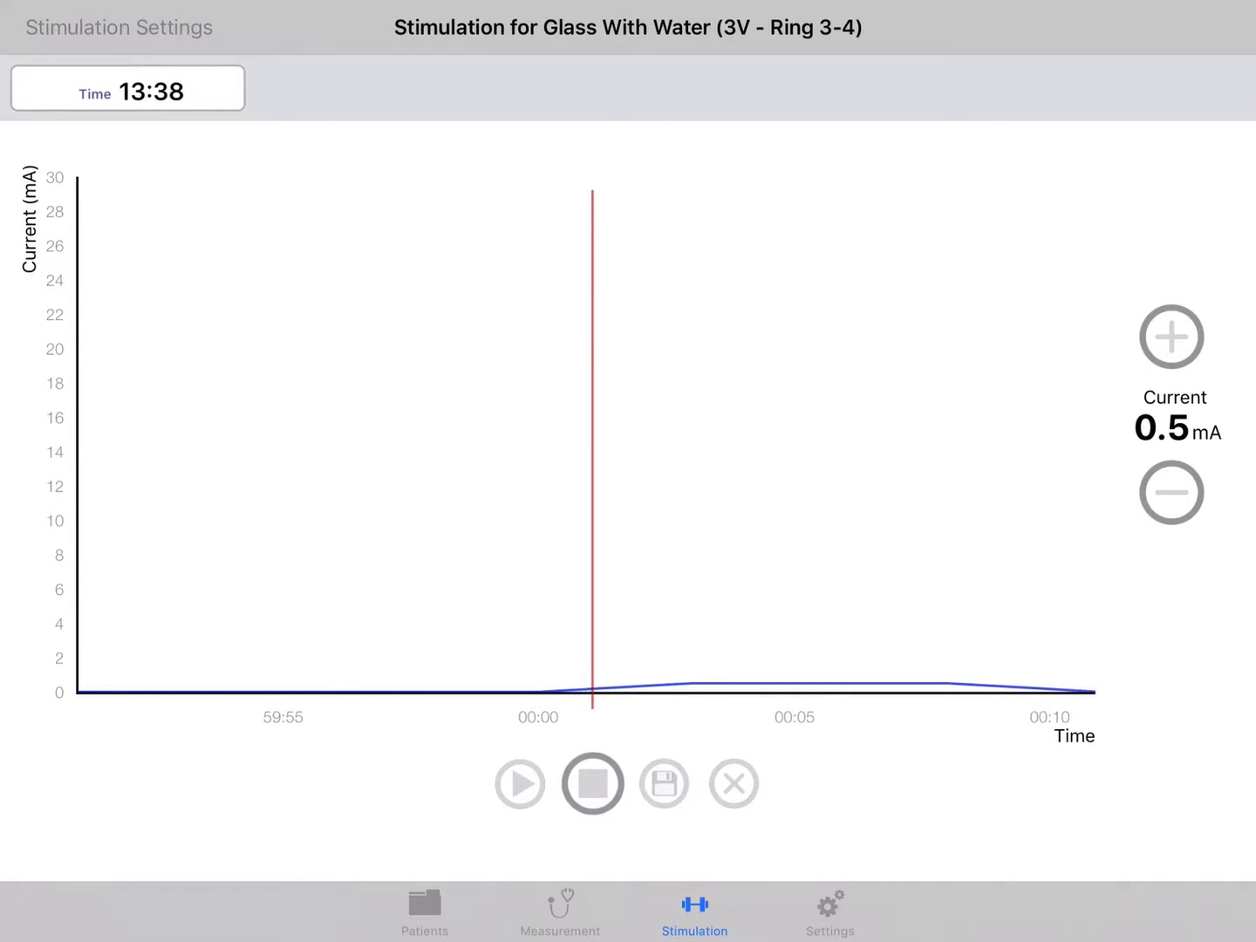
left_click(1171, 337)
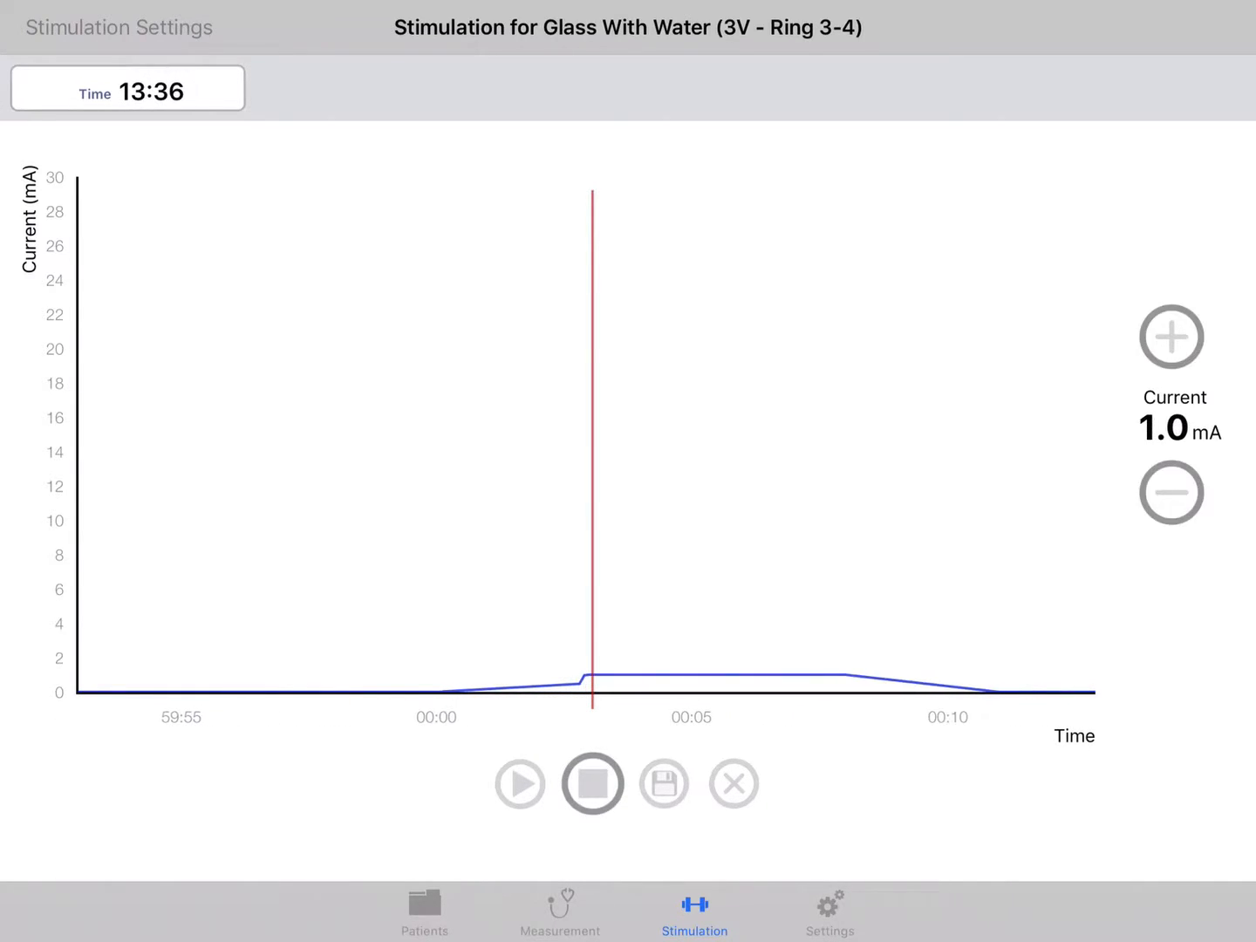
left_click(1171, 336)
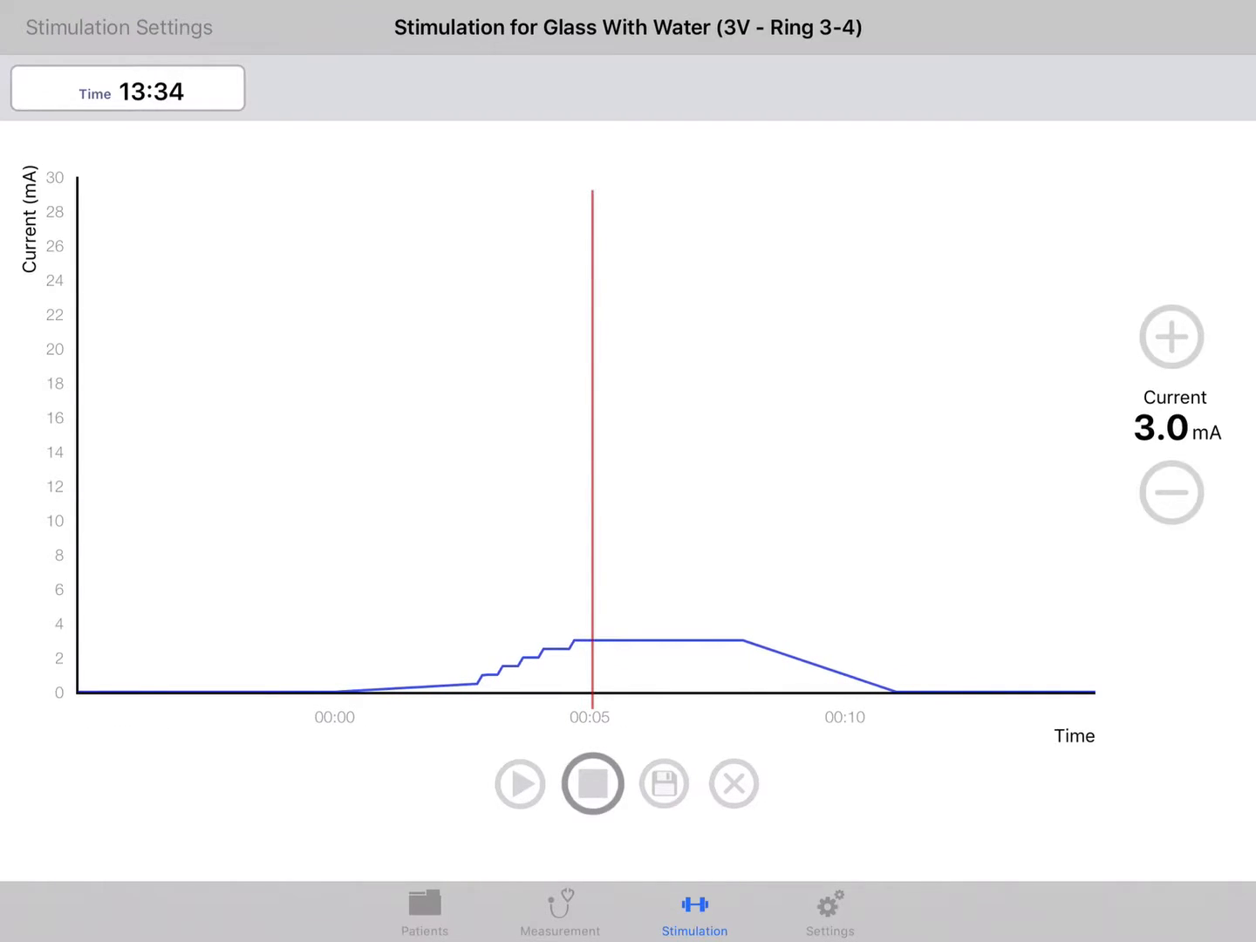
left_click(1171, 337)
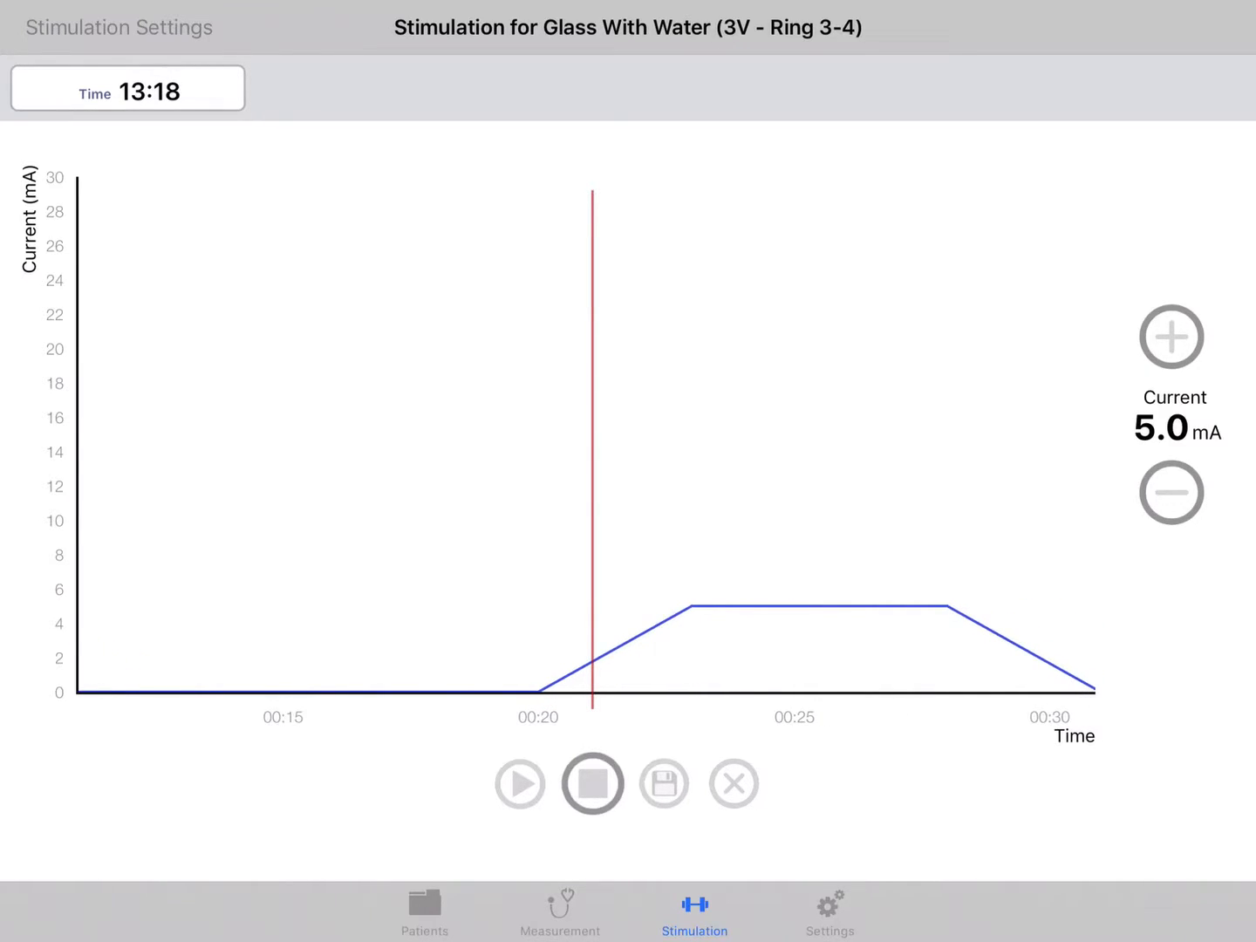
left_click(1171, 336)
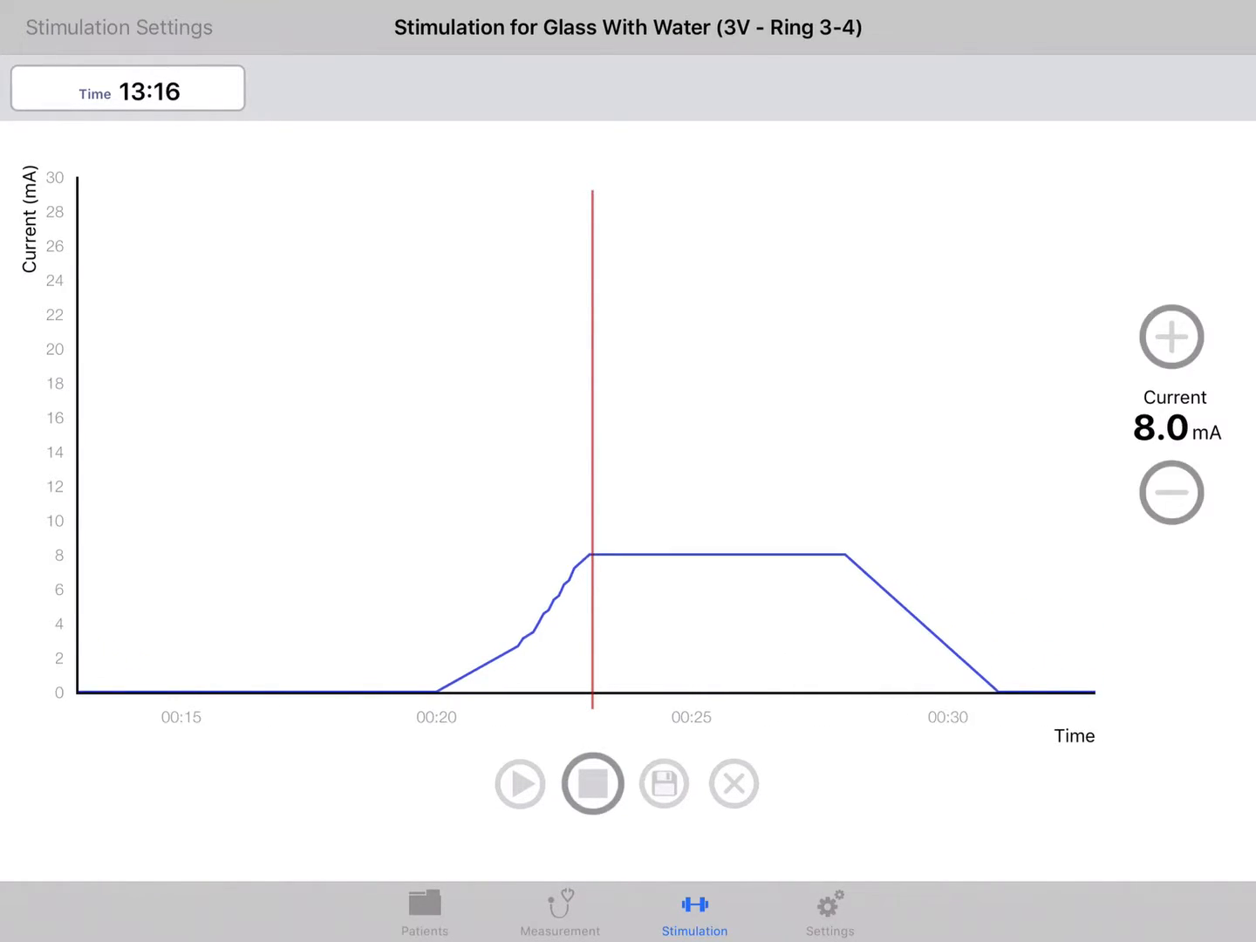
left_click(1171, 337)
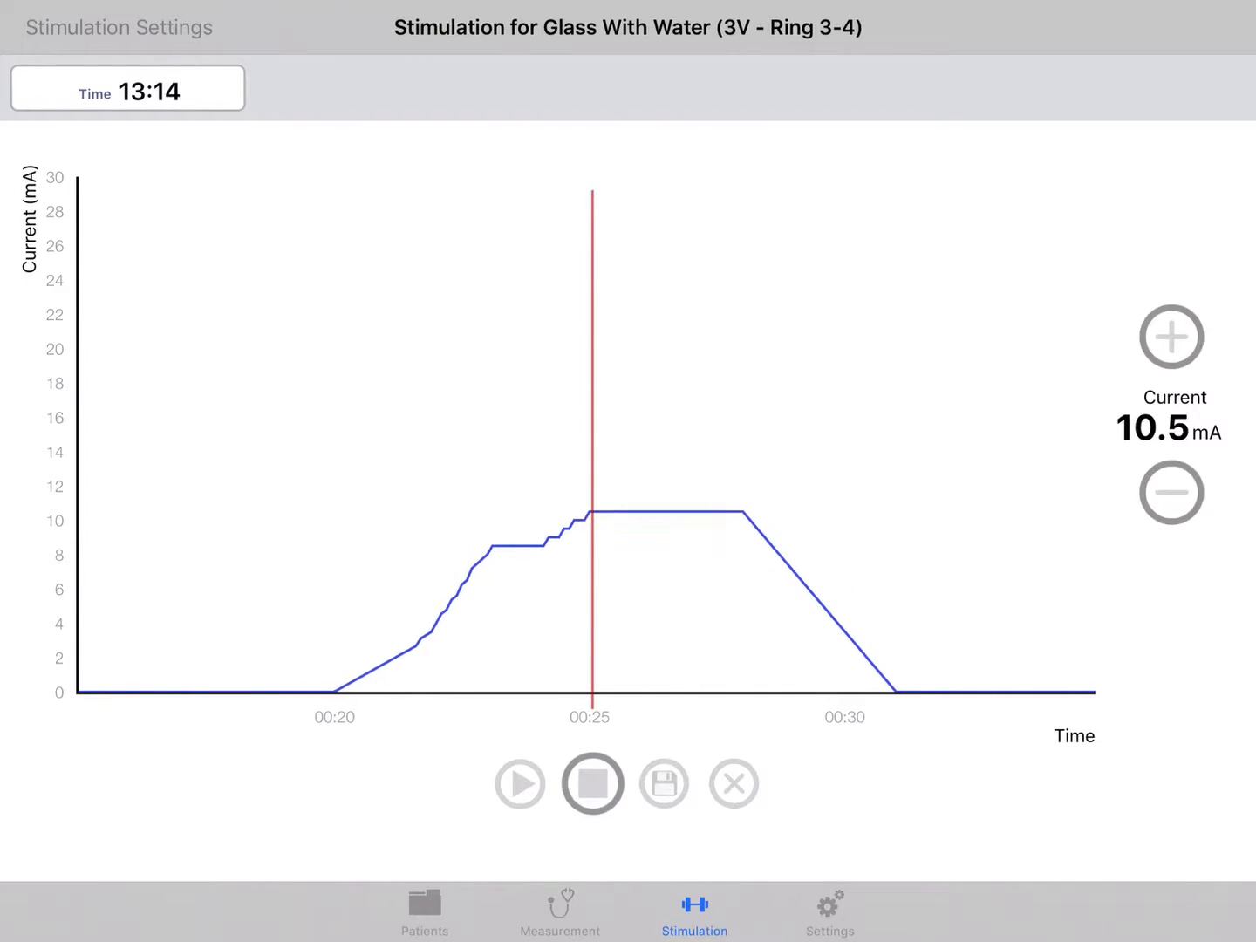
Step: Continue raising the current through 13, 16.5, 22 and 27.5 to 29.0 mA
left_click(1171, 337)
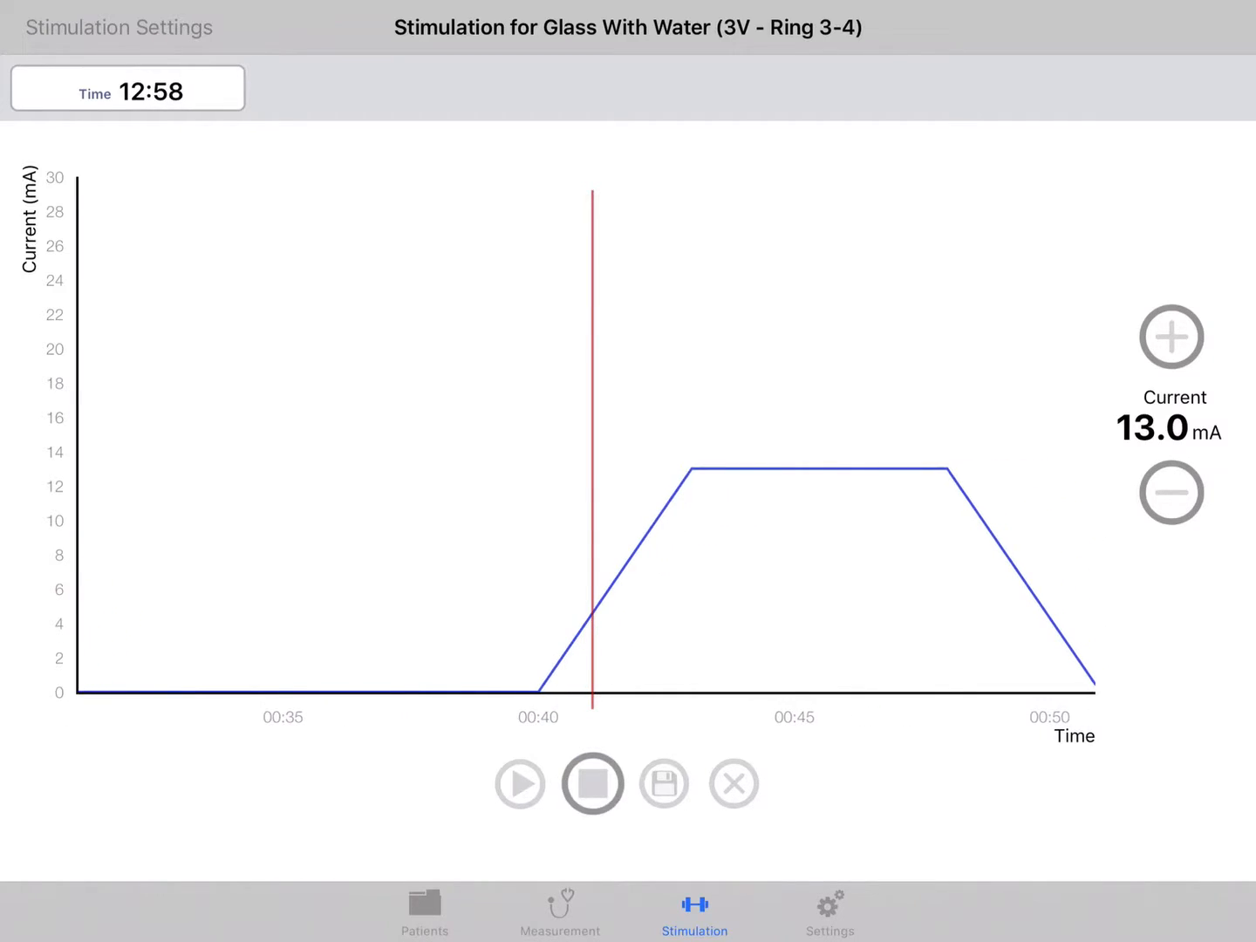
left_click(1172, 336)
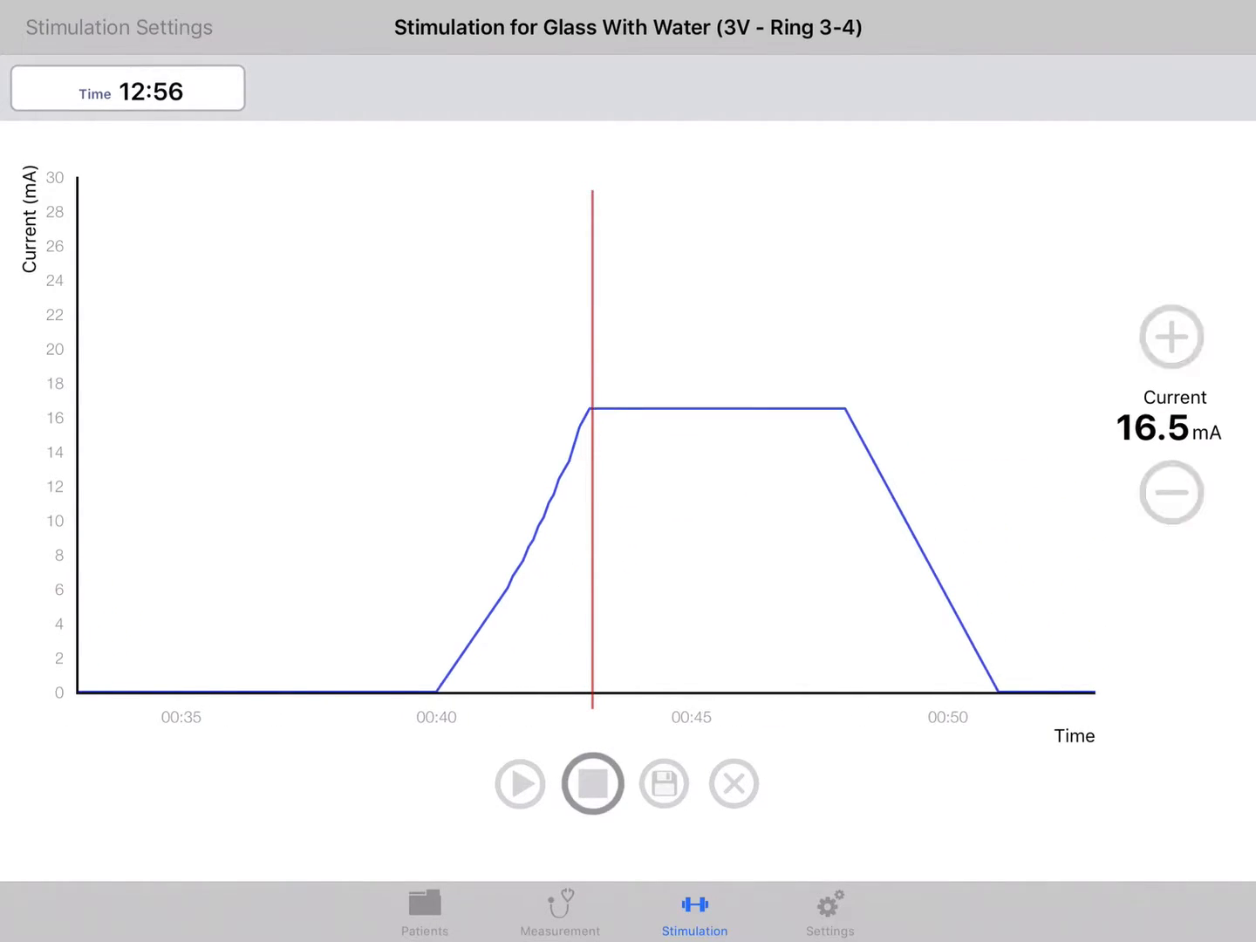
left_click(1173, 337)
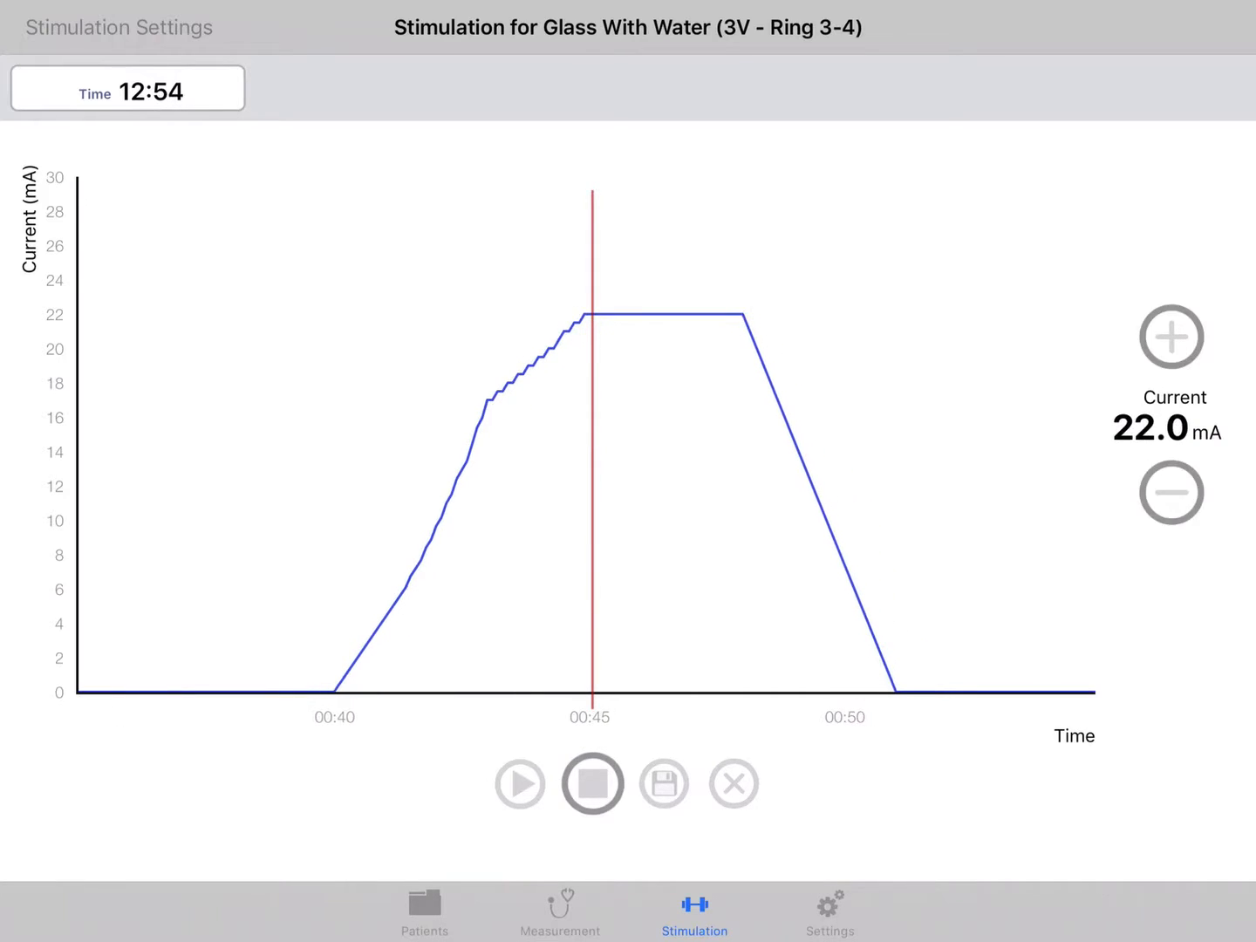
left_click(1173, 337)
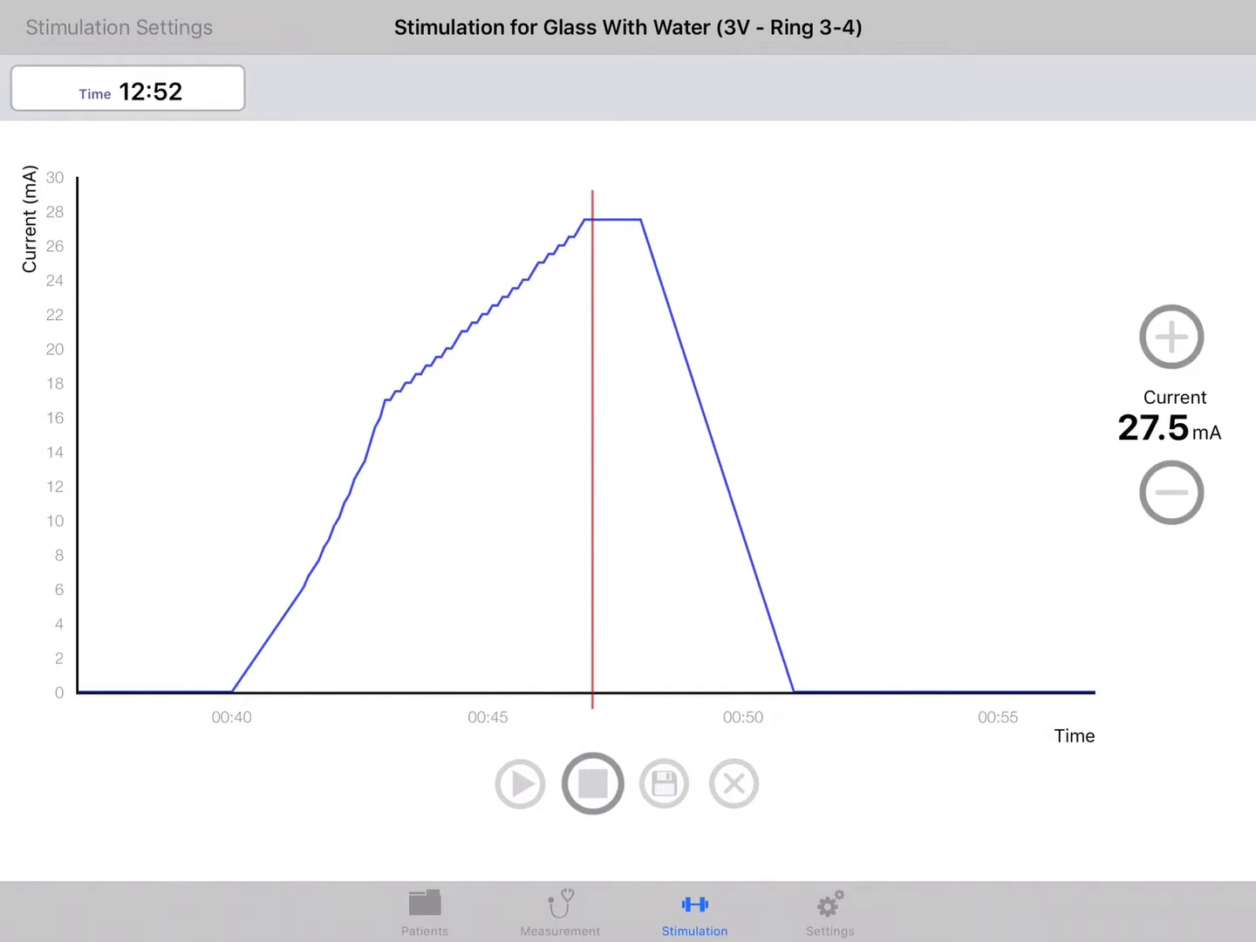
left_click(1170, 336)
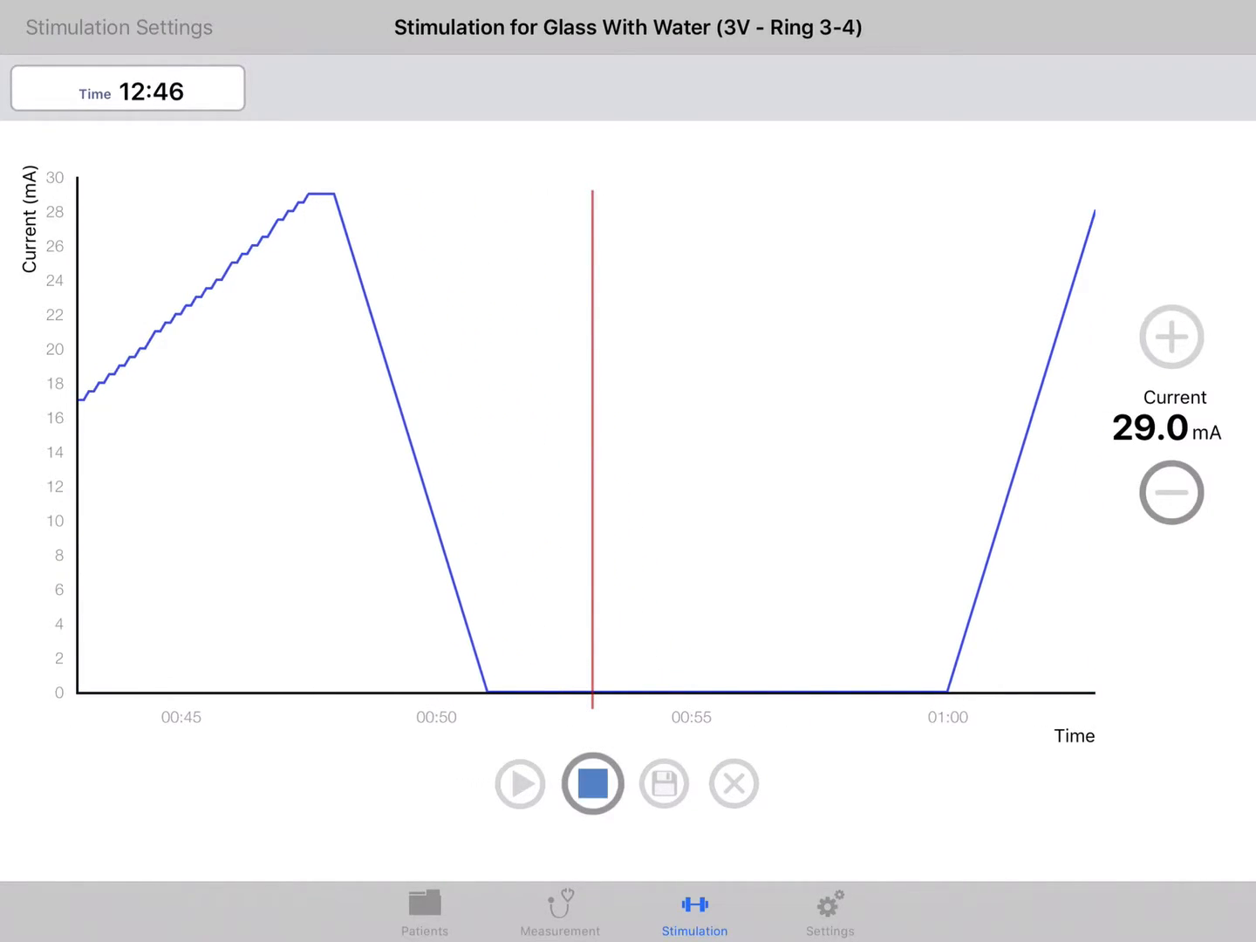
Step: Stop the stimulation at 29.0 mA and save it to the visit, overwriting the stored one
left_click(593, 781)
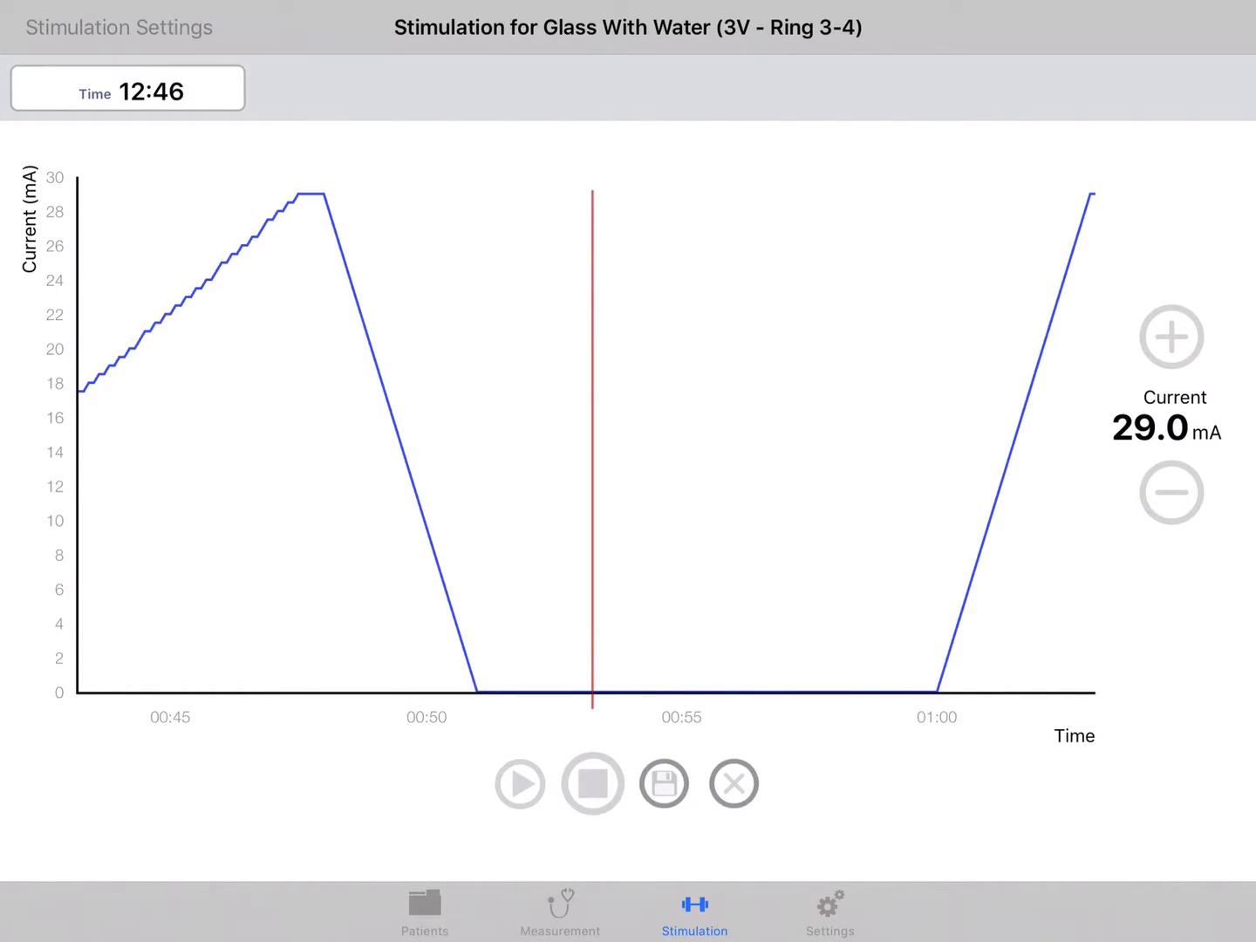
left_click(663, 782)
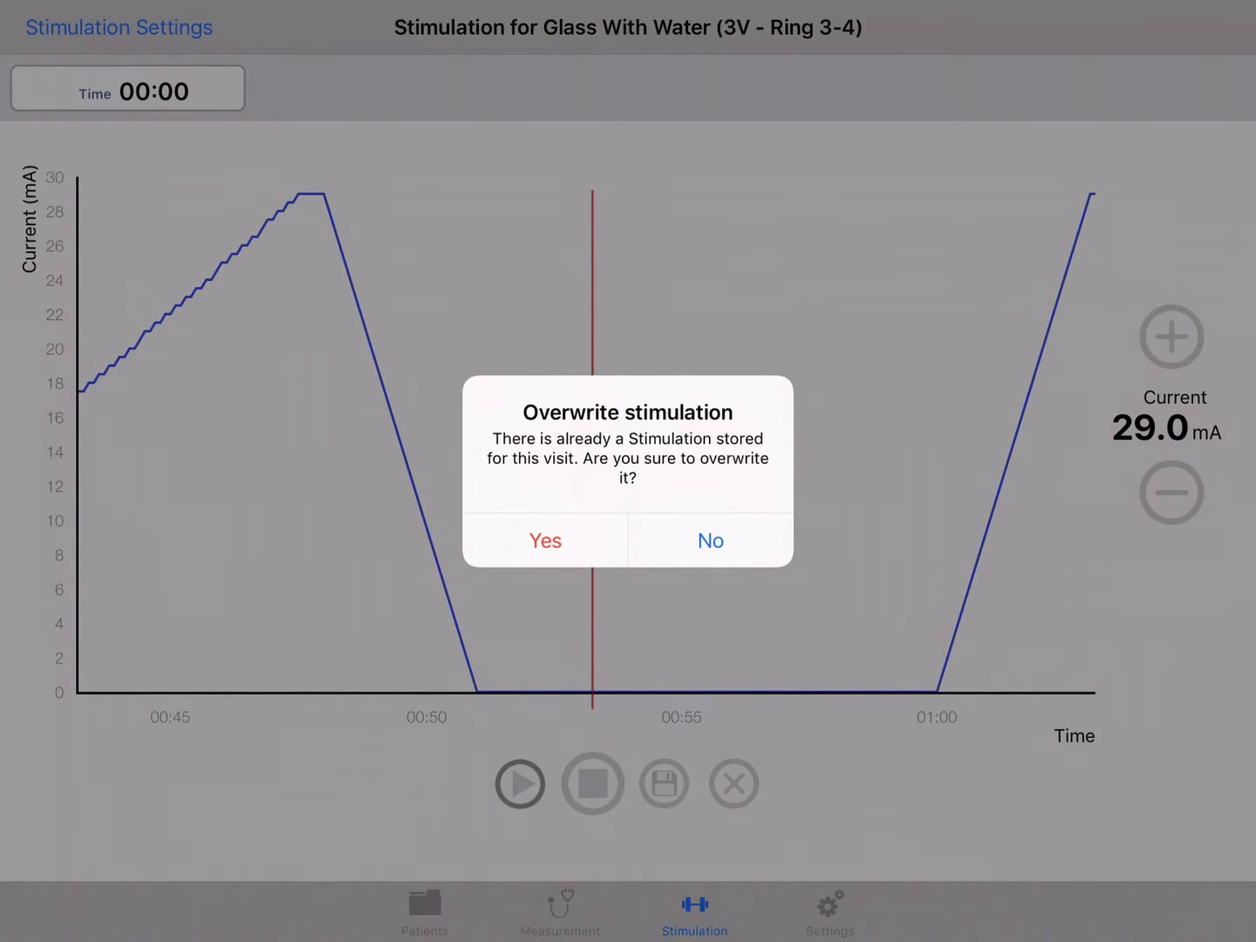
left_click(544, 541)
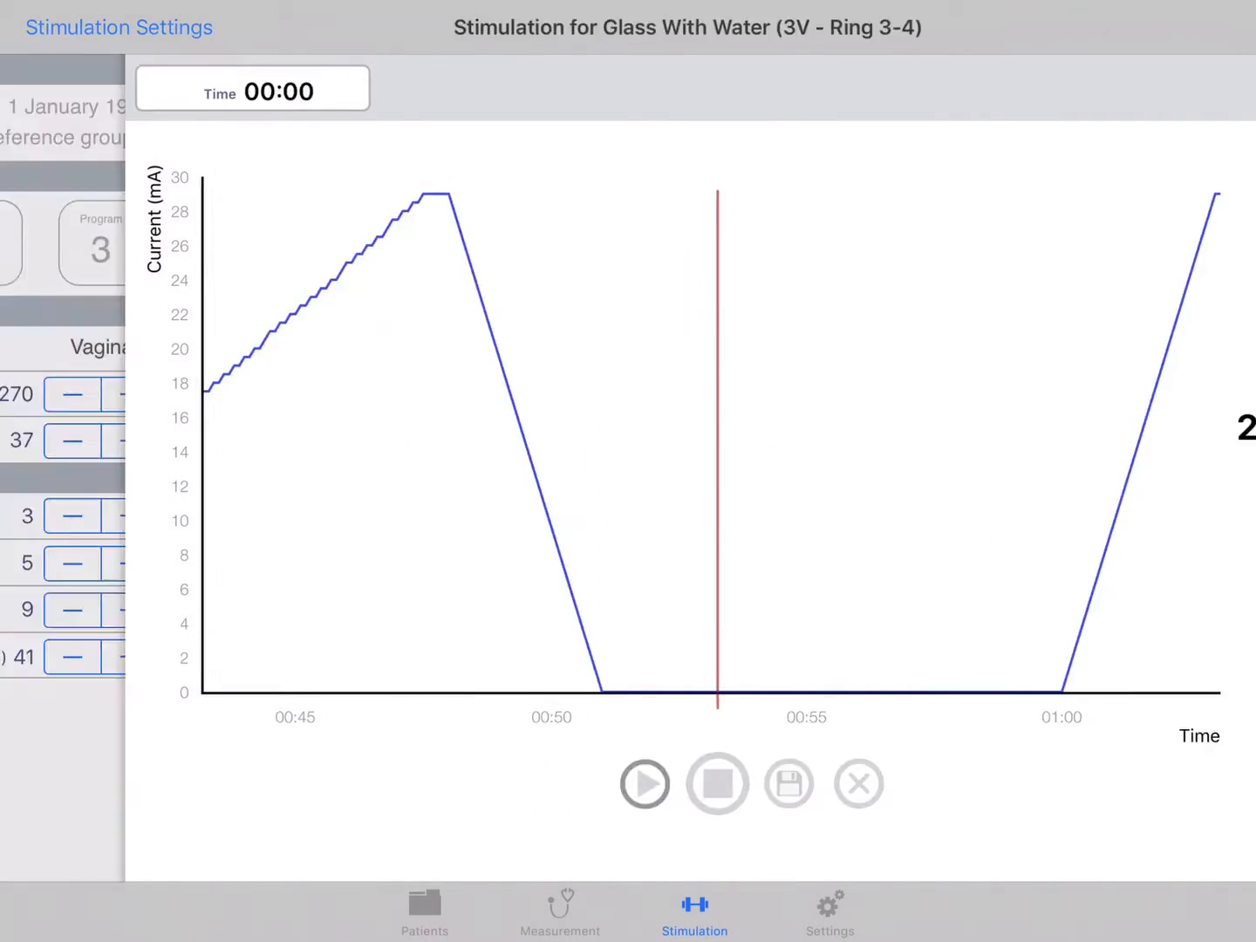
Step: Leave the run screen and return to the Glass With Water patient details with 2 visits
left_click(119, 28)
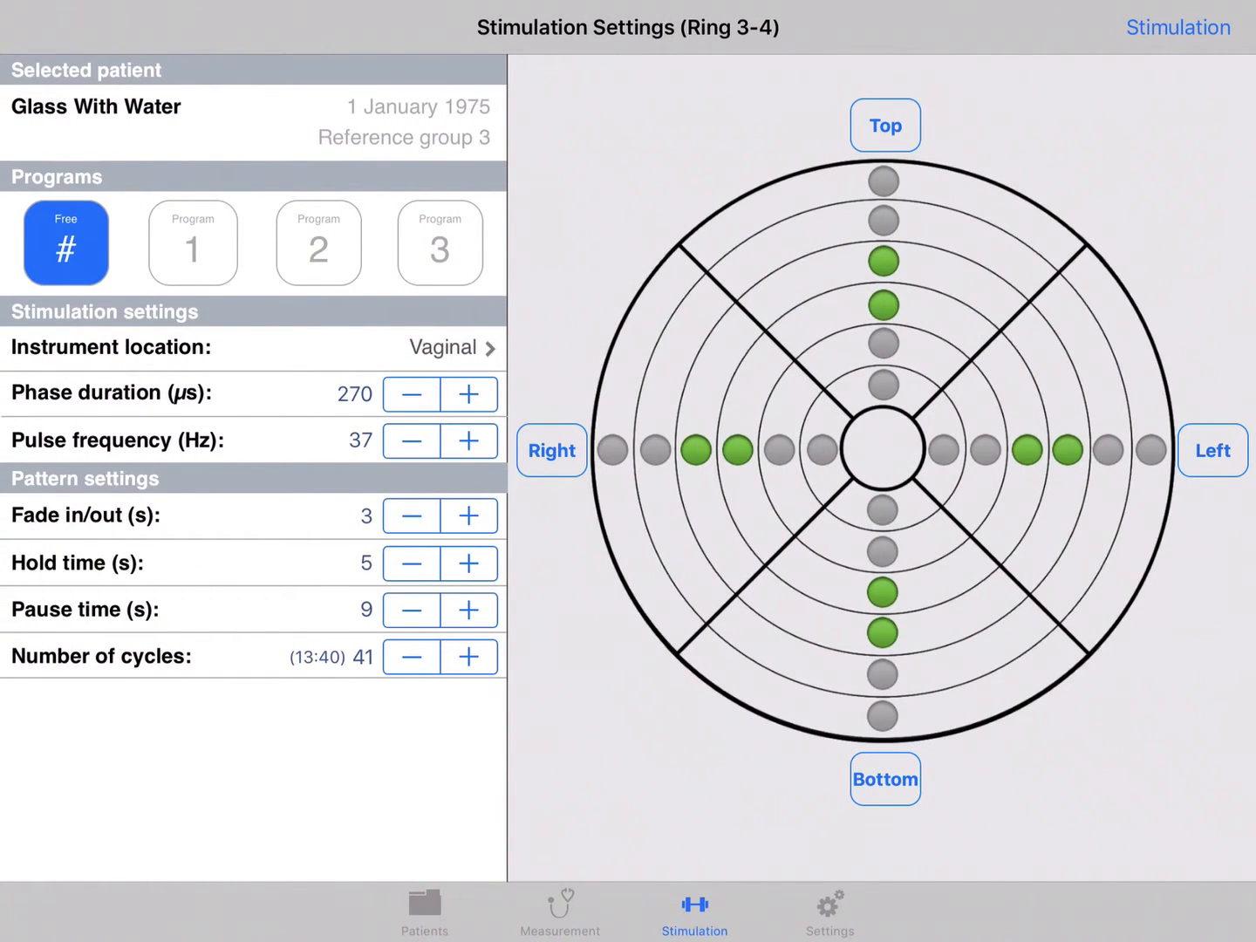
left_click(424, 911)
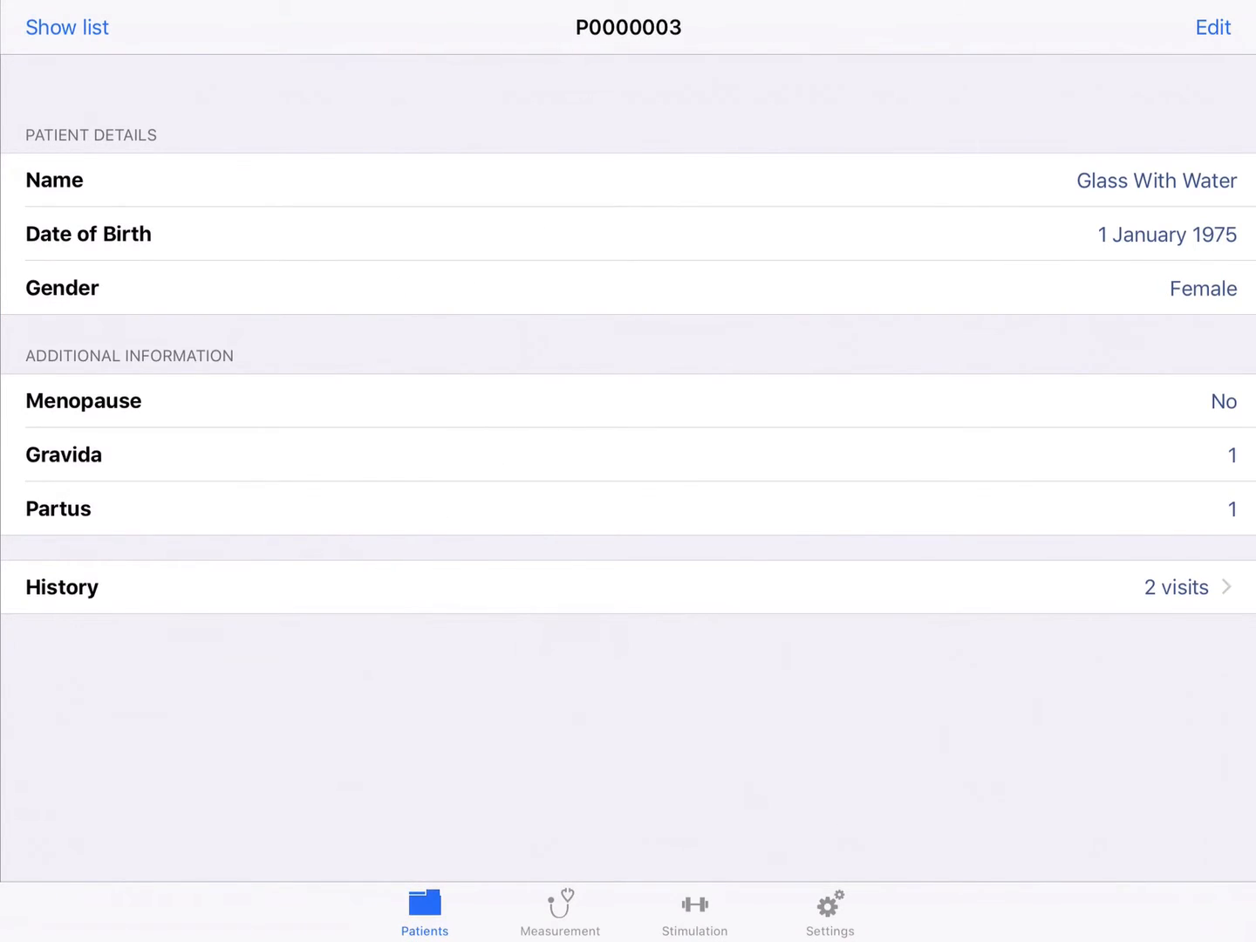